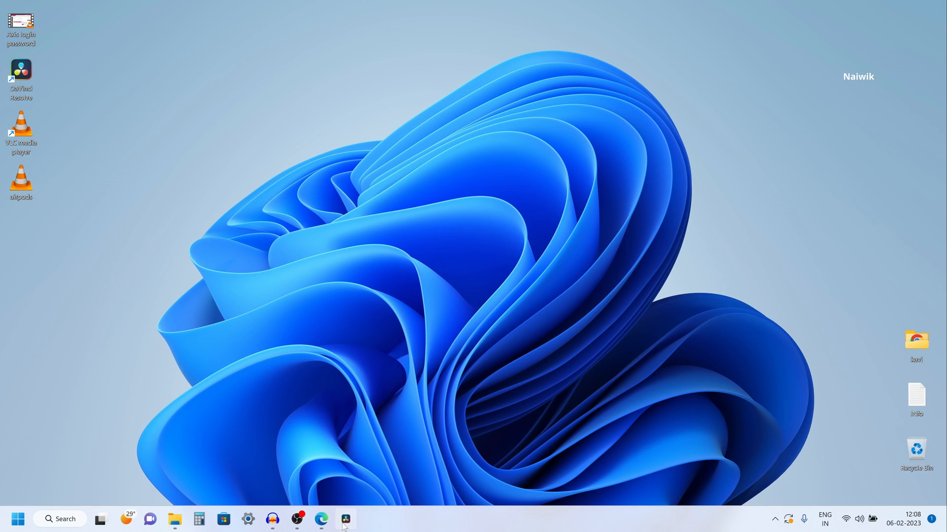
Launch DaVinci Resolve and create a new project named 'testt'
click(345, 519)
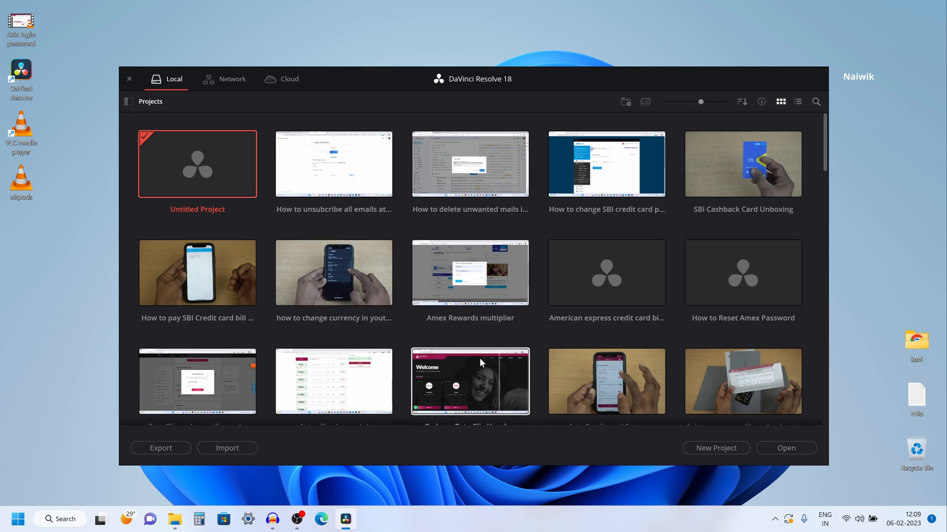
mouse_move(664, 404)
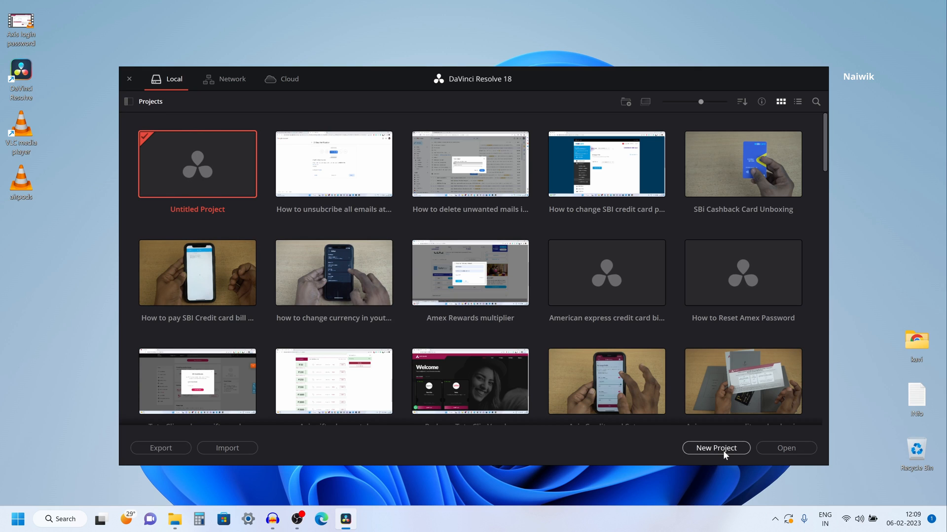
click(715, 448)
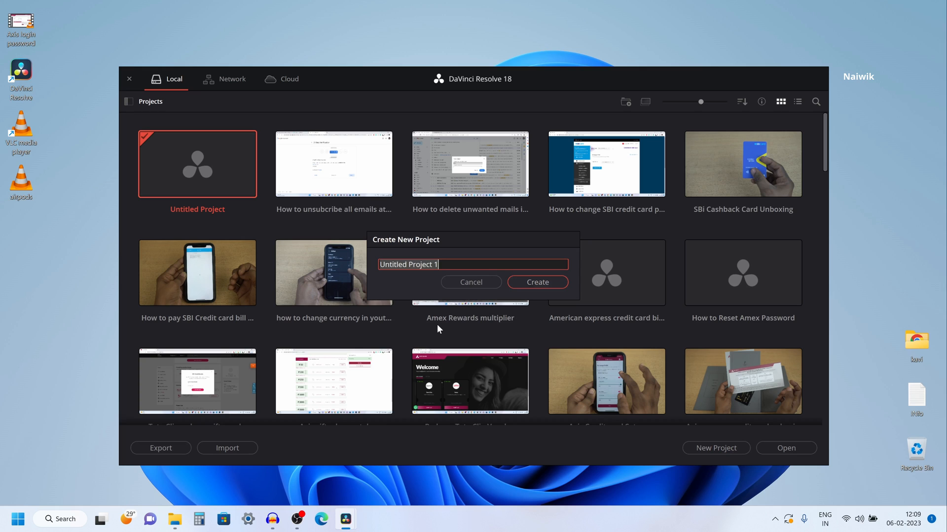
text(testt)
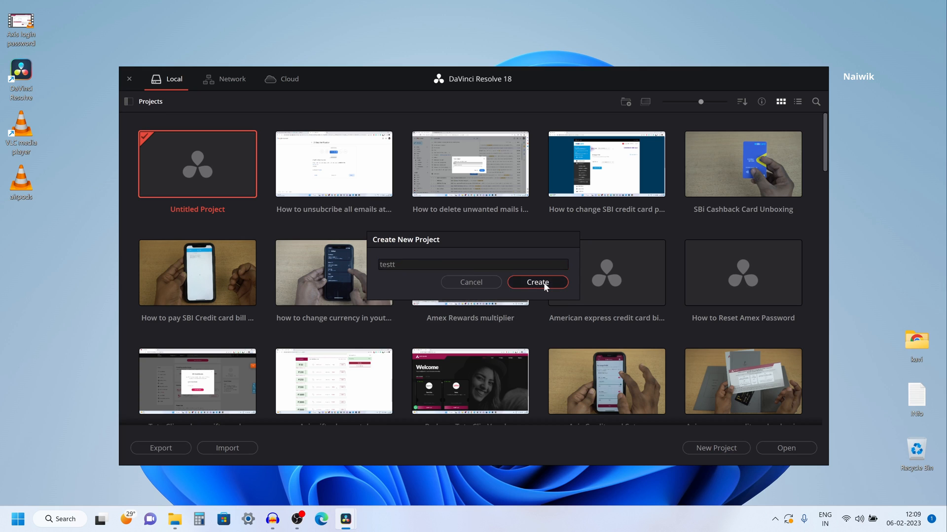
click(535, 282)
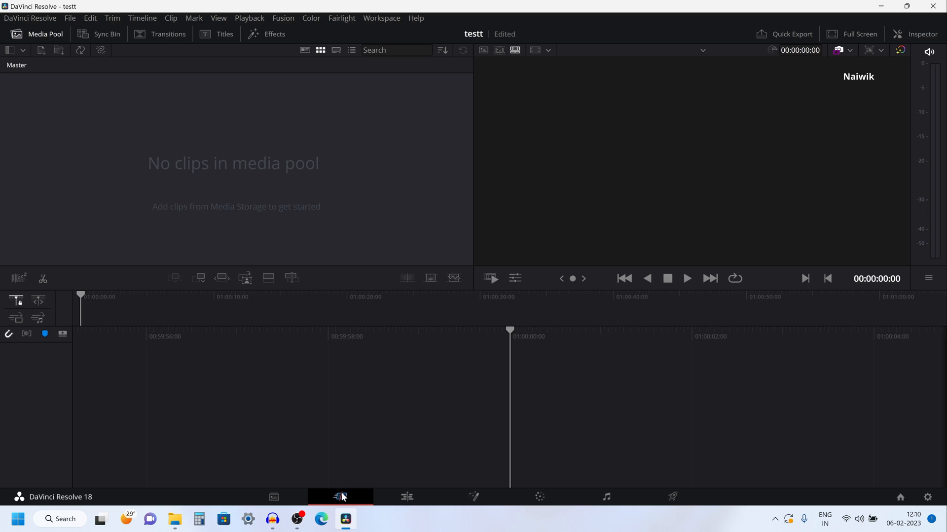
mouse_move(406, 497)
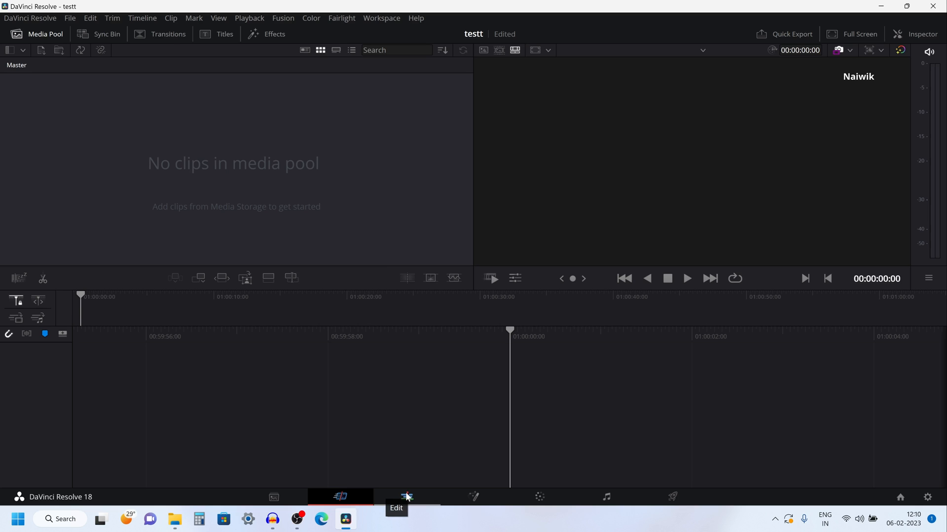
Switch the testt project to the Edit page
click(406, 497)
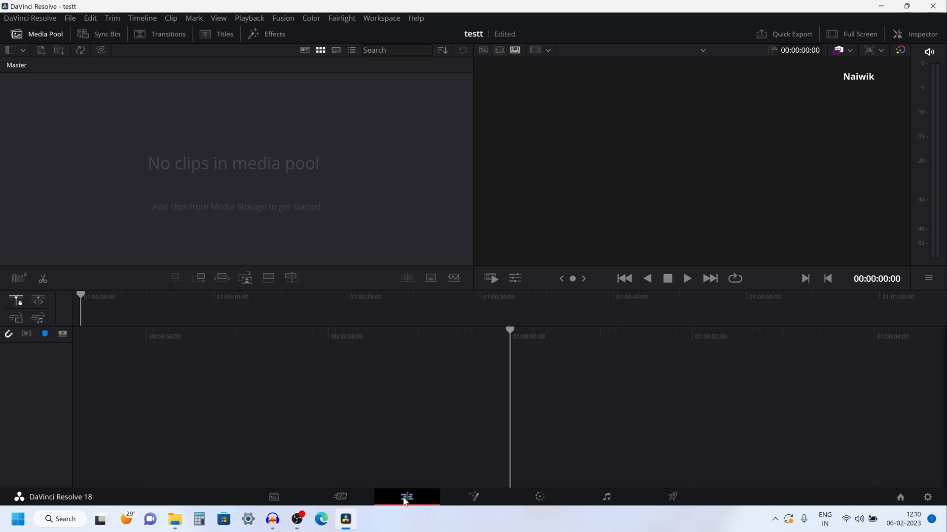
click(406, 497)
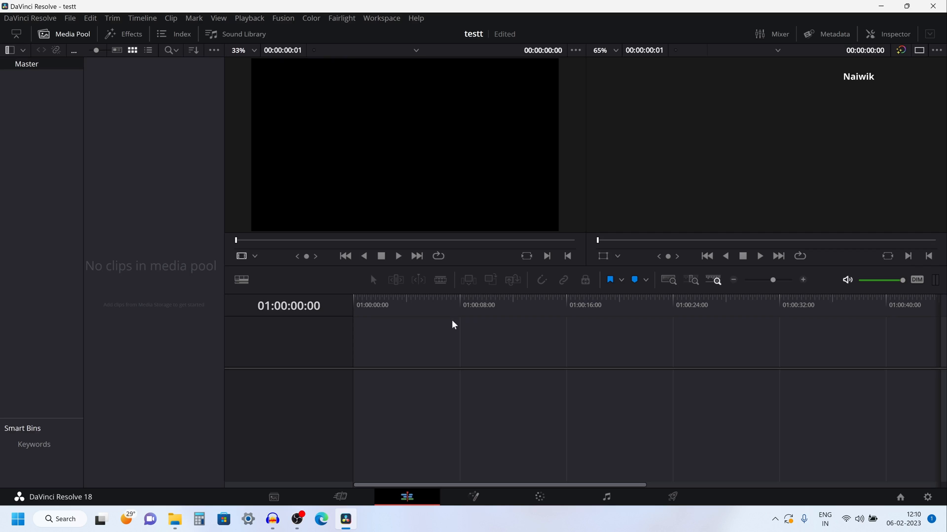
mouse_move(493, 318)
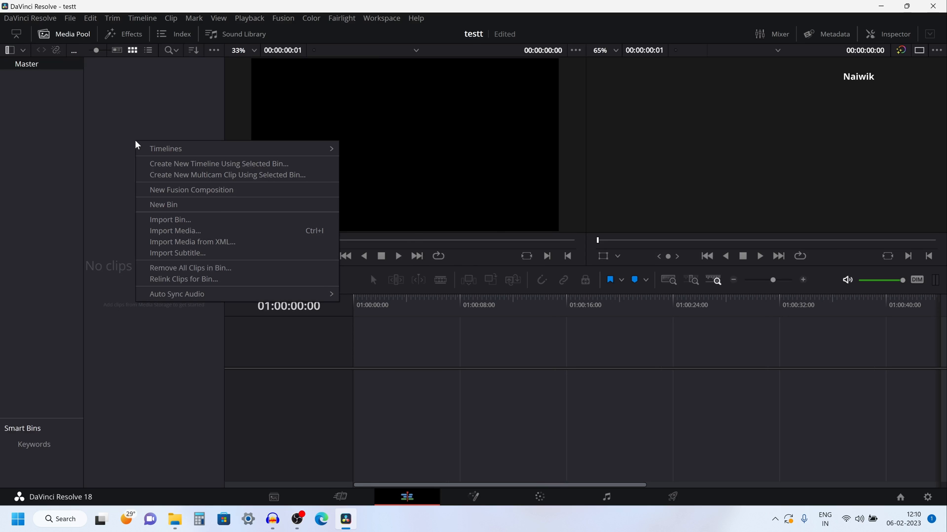
mouse_move(186, 207)
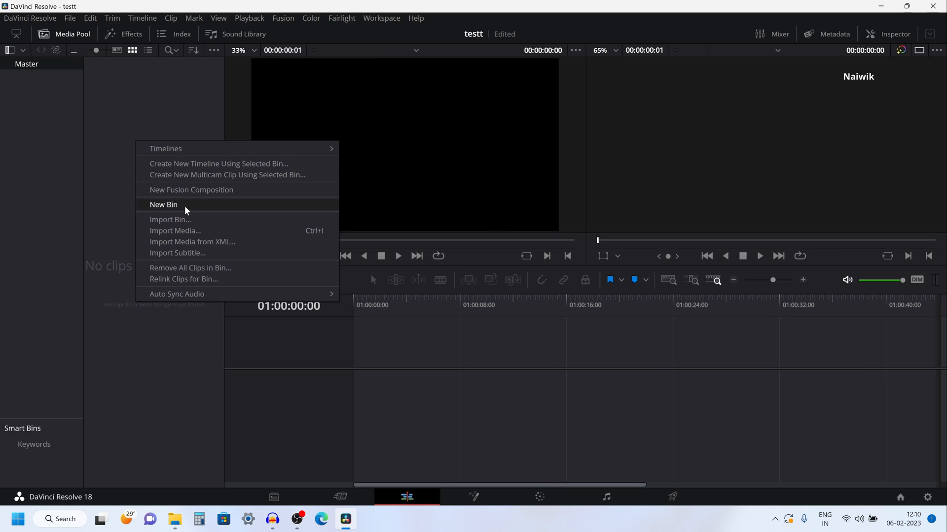
Import the 'Axis login password' video from the Desktop via Import Media
click(175, 230)
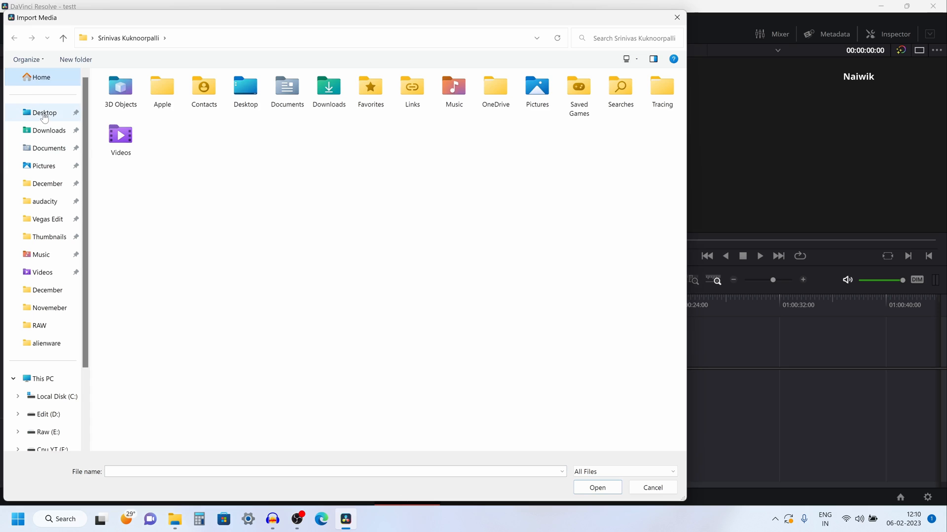
click(43, 112)
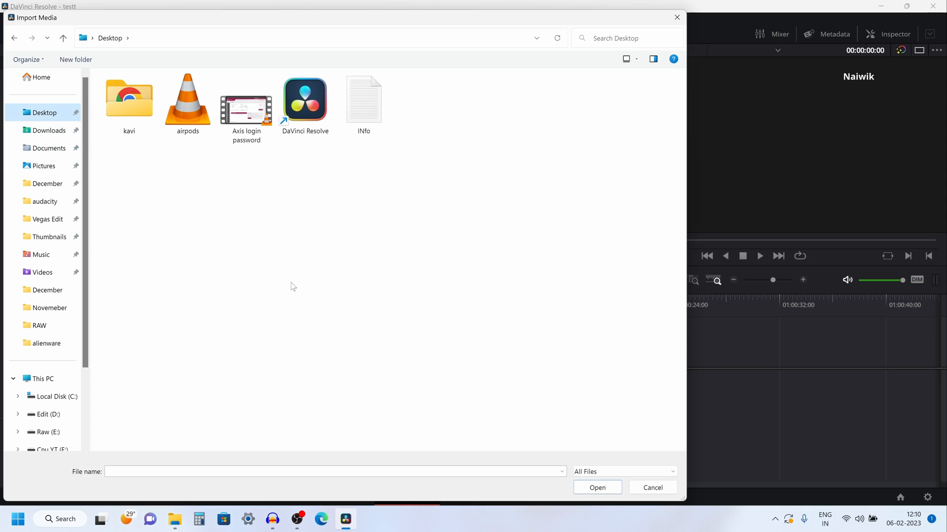
click(245, 99)
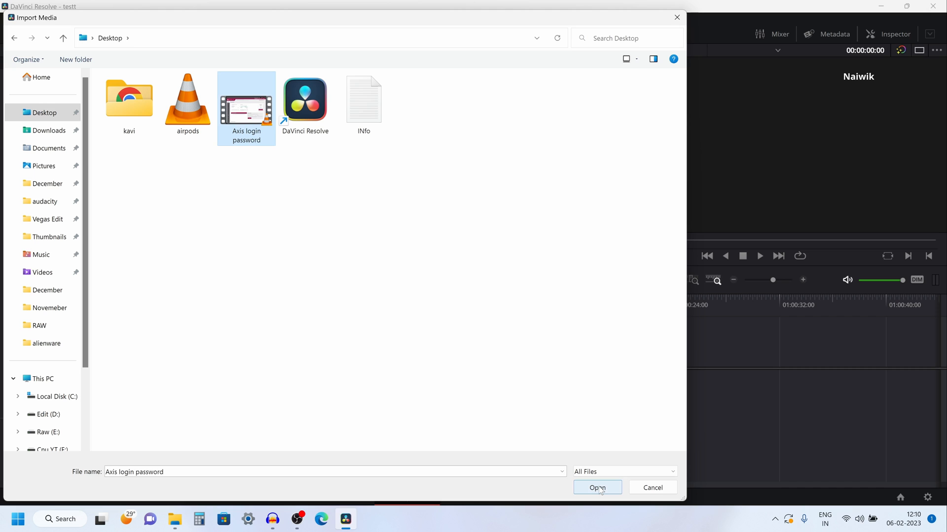
click(597, 488)
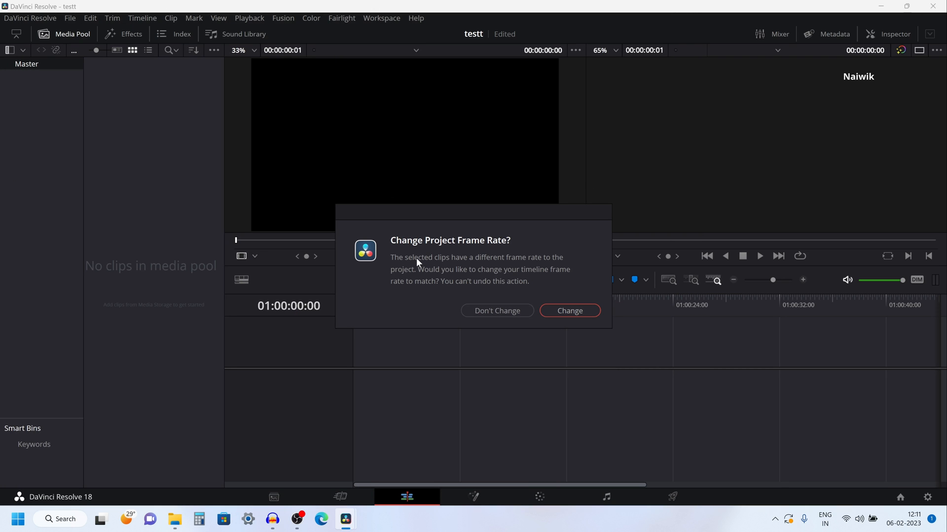
mouse_move(639, 336)
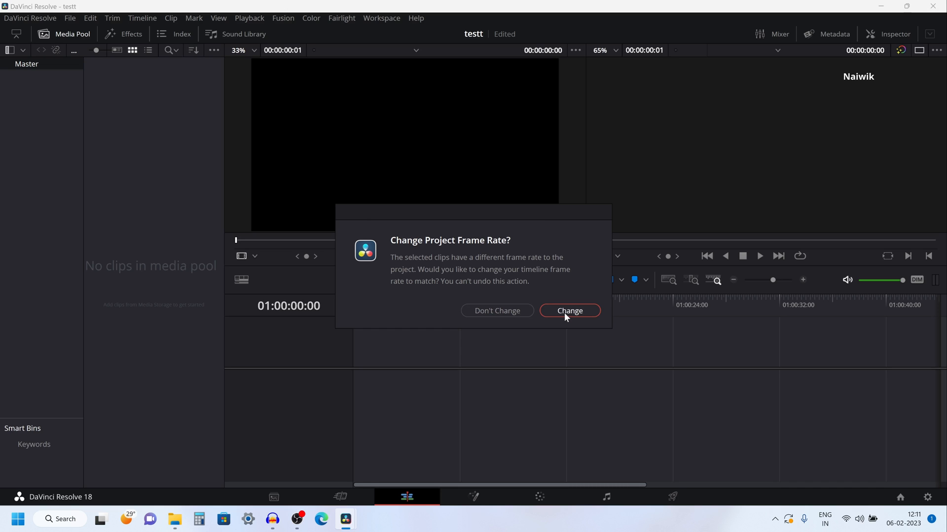
Accept changing the project frame rate to match the Axis login password clip
click(568, 310)
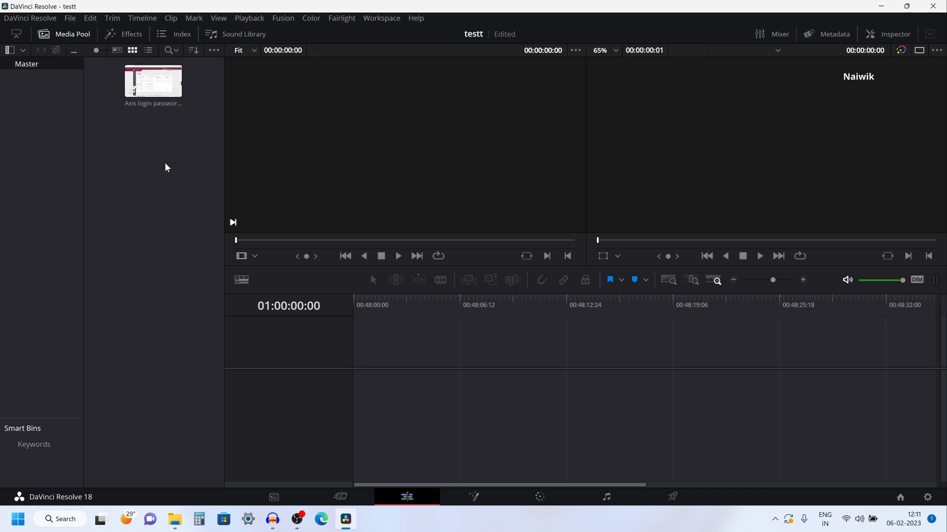
mouse_move(172, 229)
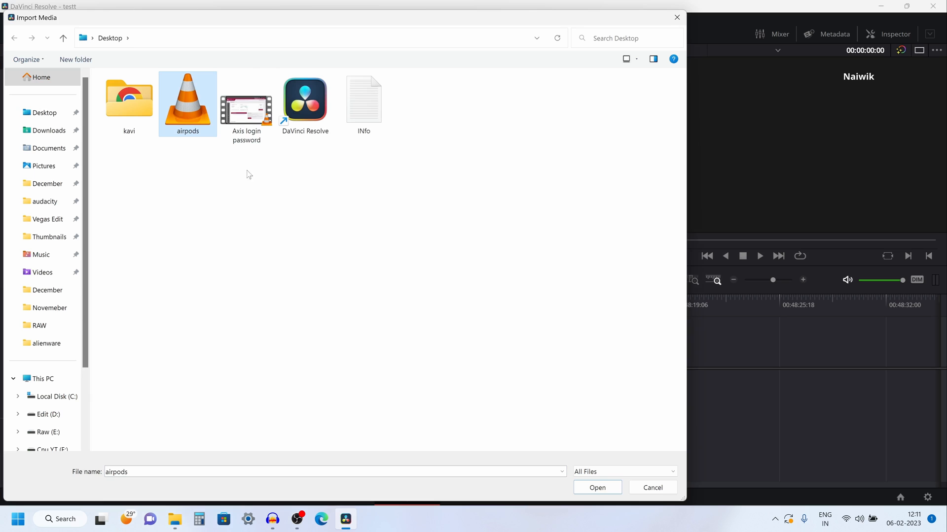
Import airpods.mp3 from the Desktop into the media pool
click(596, 487)
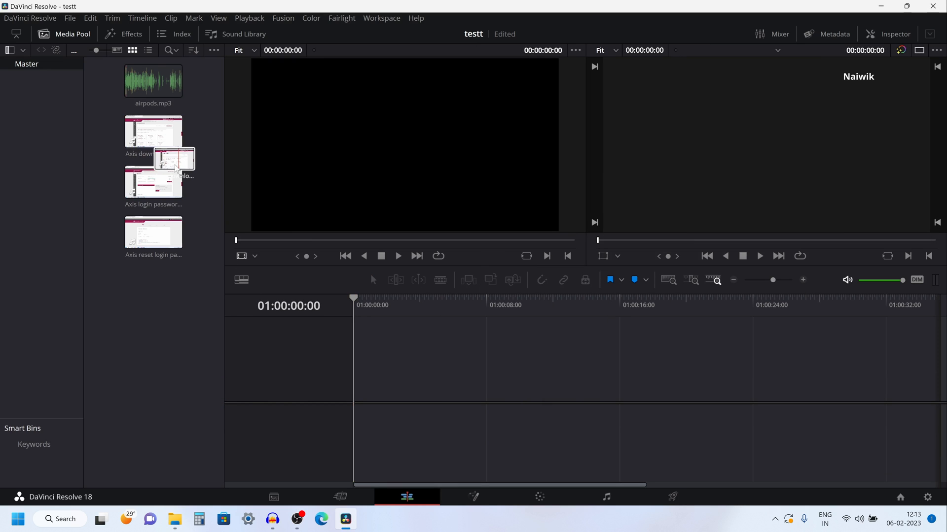
Drag the Axis download clip onto the timeline at 01:00:00:00
drag(174, 160, 369, 353)
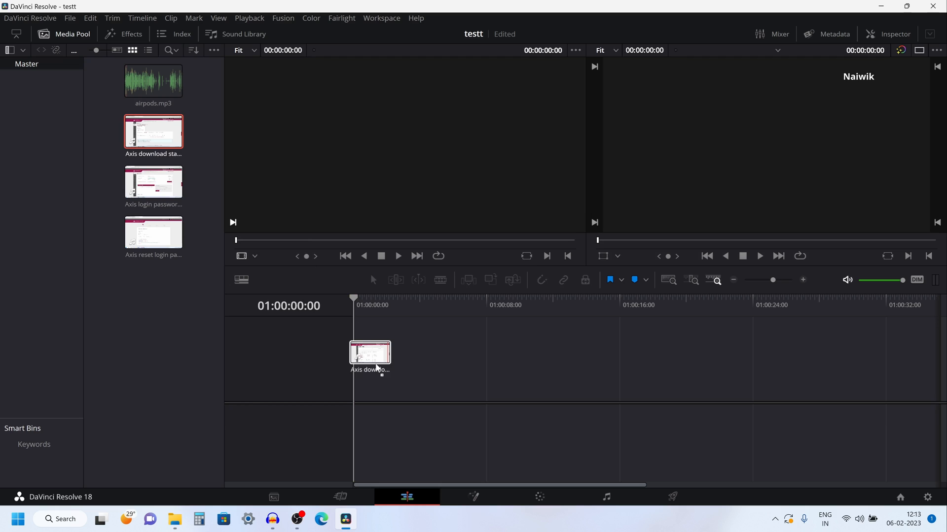